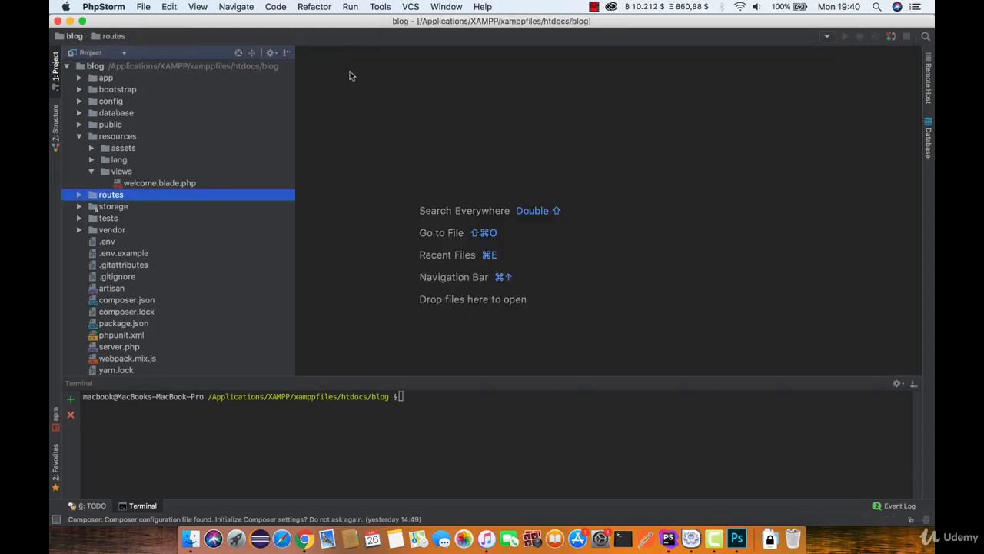
mouse_move(362, 107)
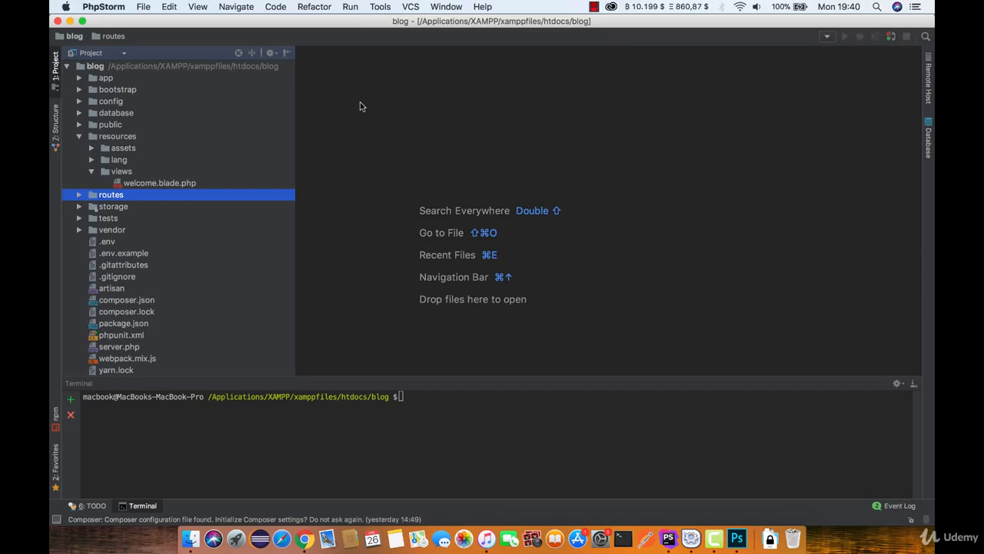
mouse_move(261, 100)
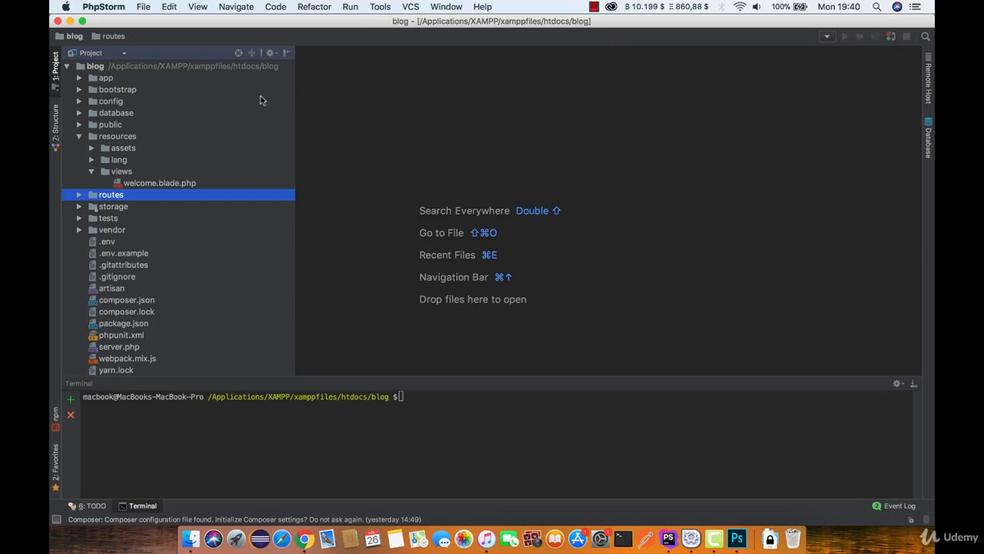
mouse_move(128, 171)
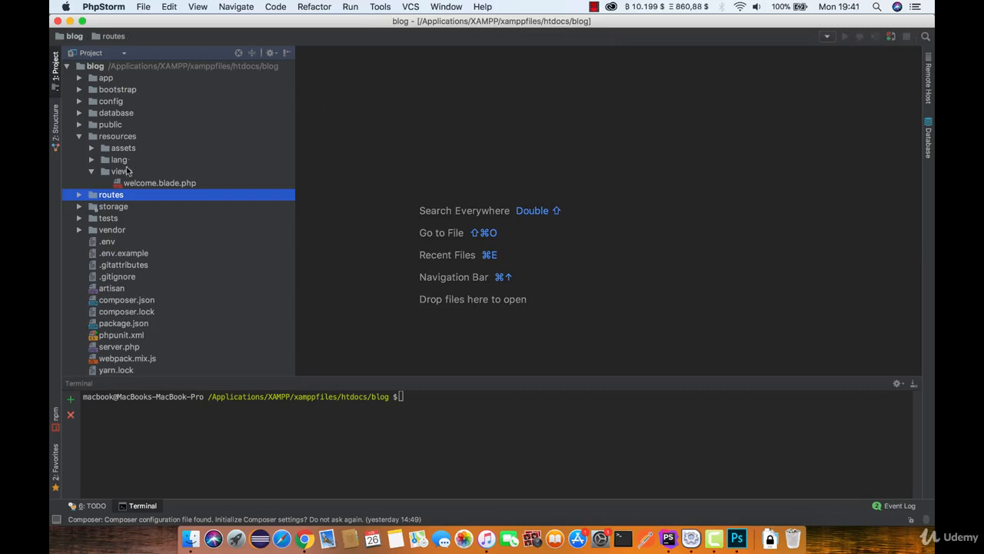
Open welcome.blade.php from the resources/views folder.
click(121, 171)
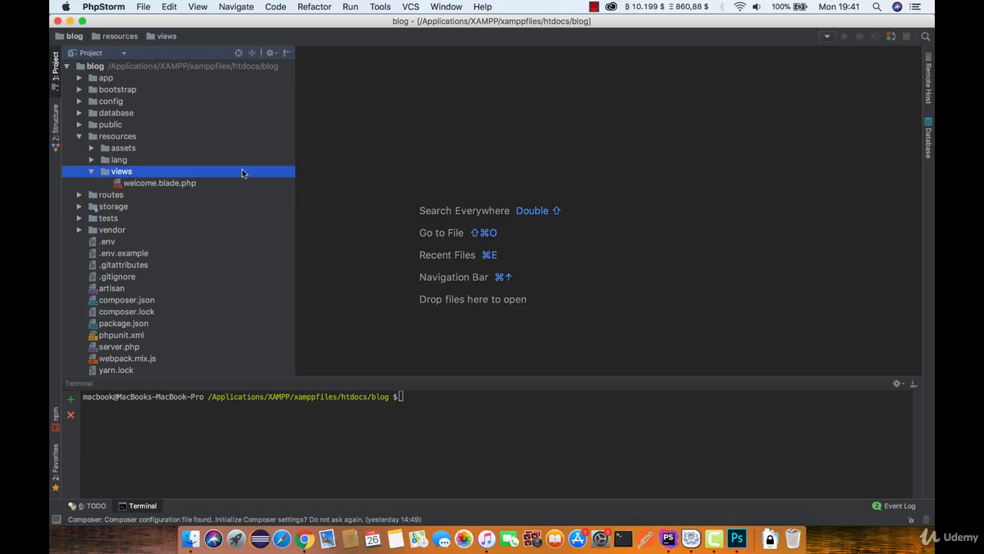
click(160, 183)
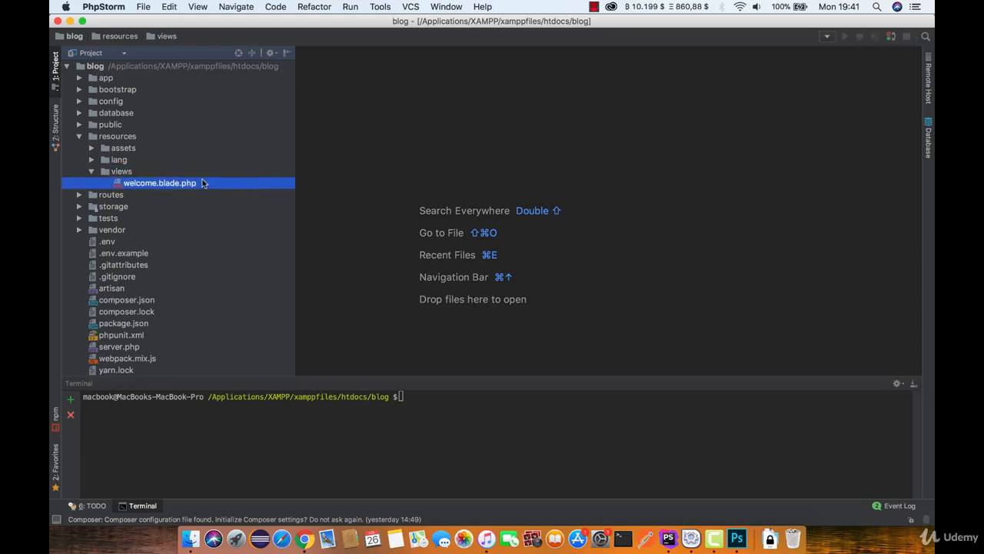
double_click(160, 183)
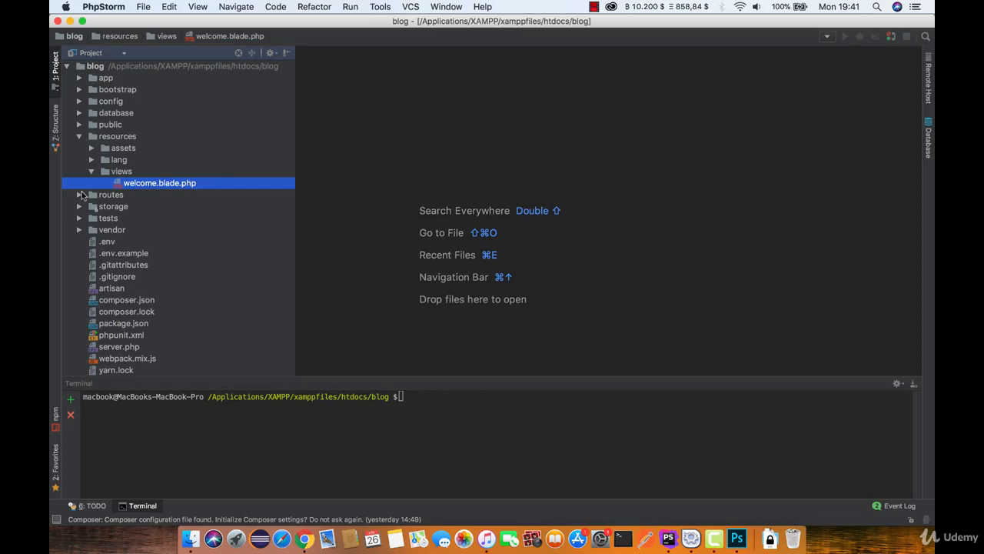
Add Route::view('/', 'welcome'); to routes/web.php and reopen the welcome view.
double_click(128, 241)
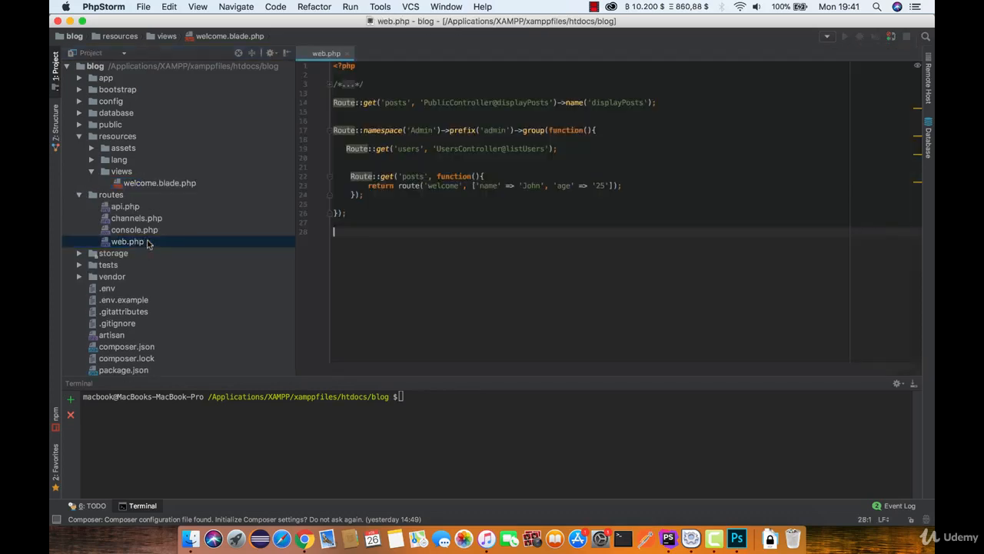
text(Route::view('/', 'w)
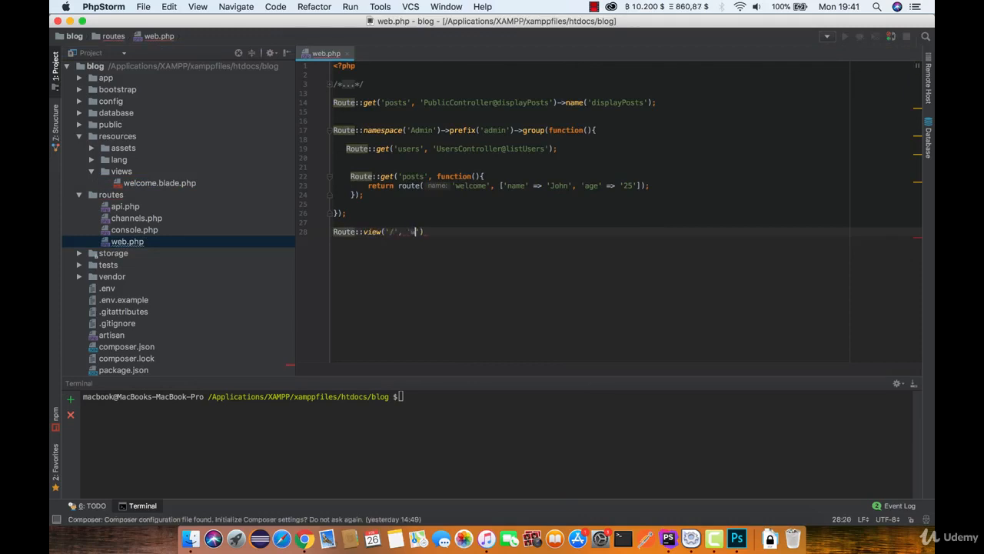
text(welcome');)
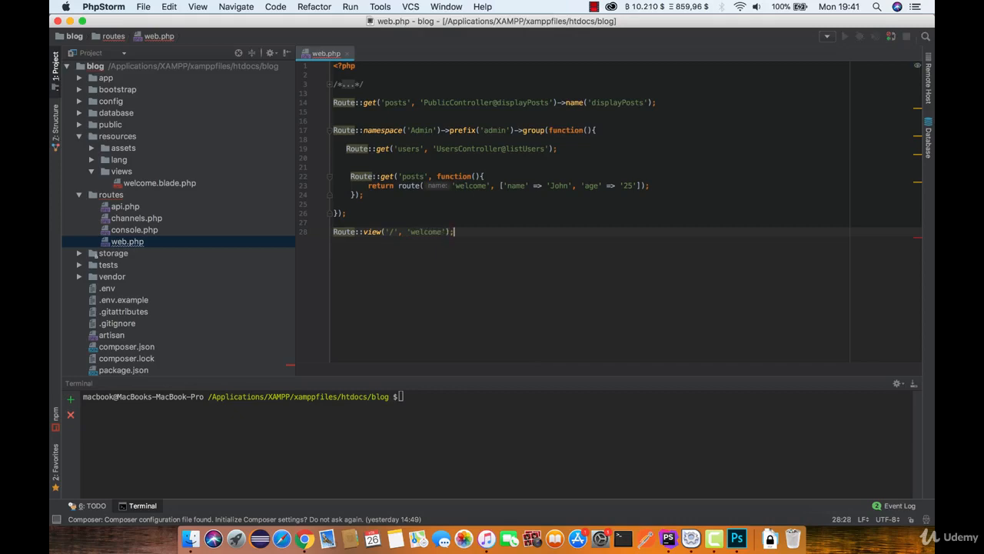
click(305, 539)
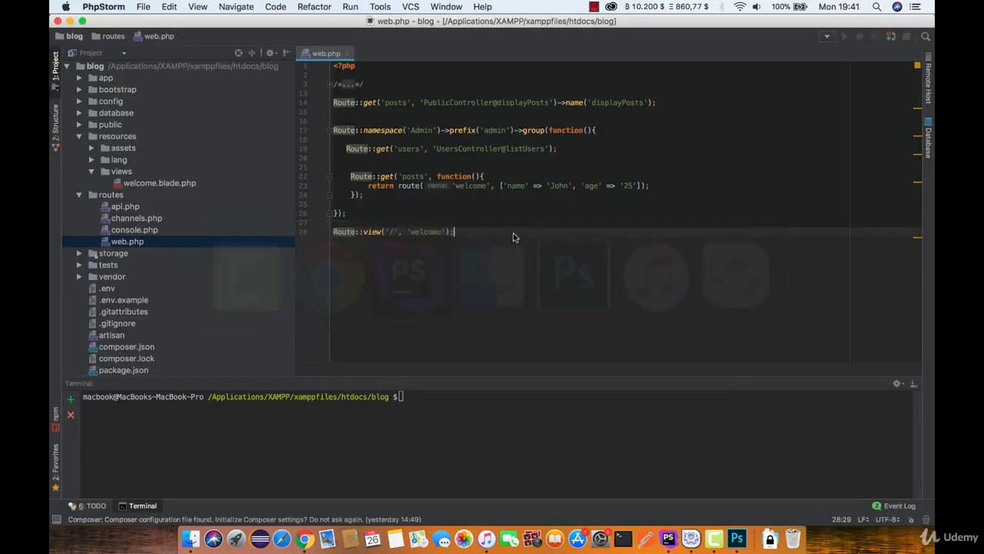
double_click(159, 182)
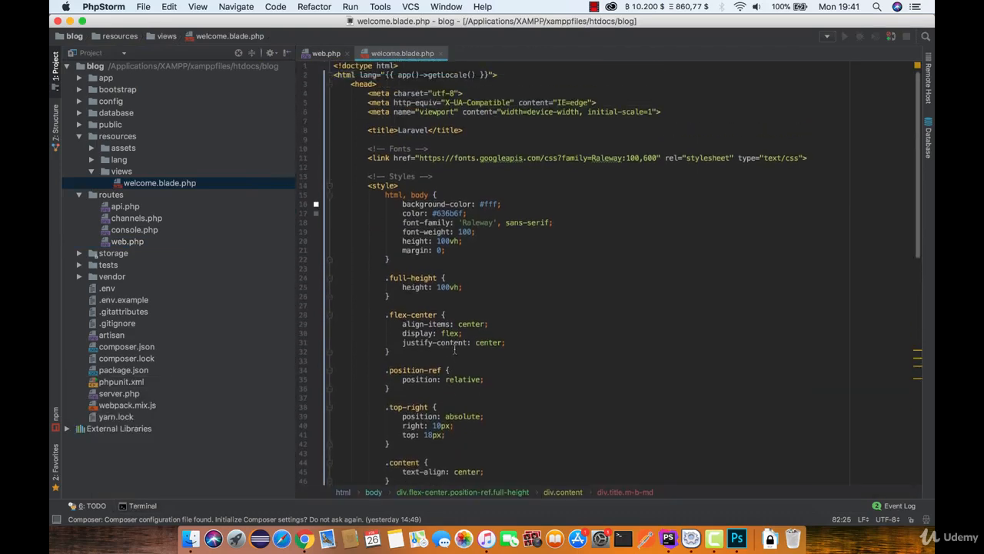
Scroll through welcome.blade.php, then add a 'layouts' directory under resources/views.
scroll(down, 3)
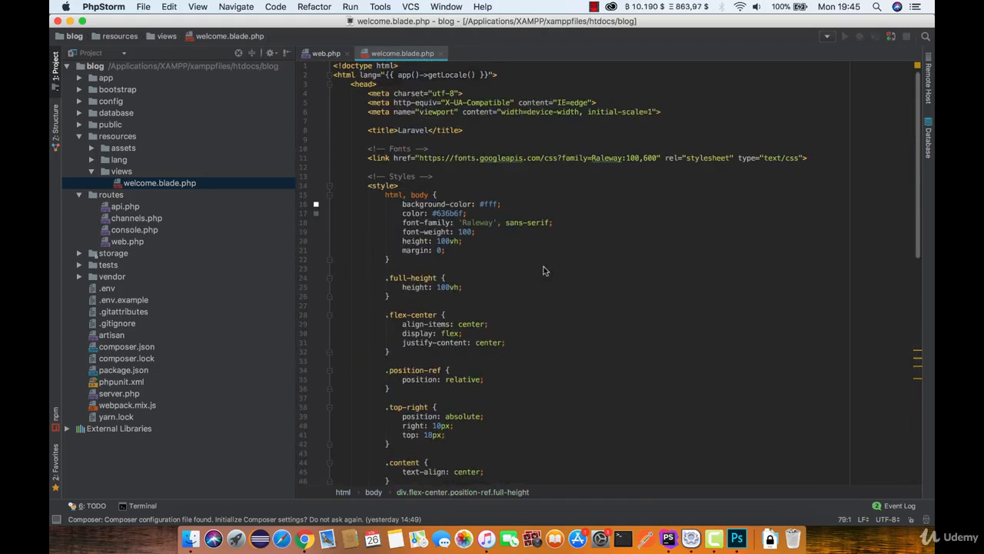
scroll(down, 3)
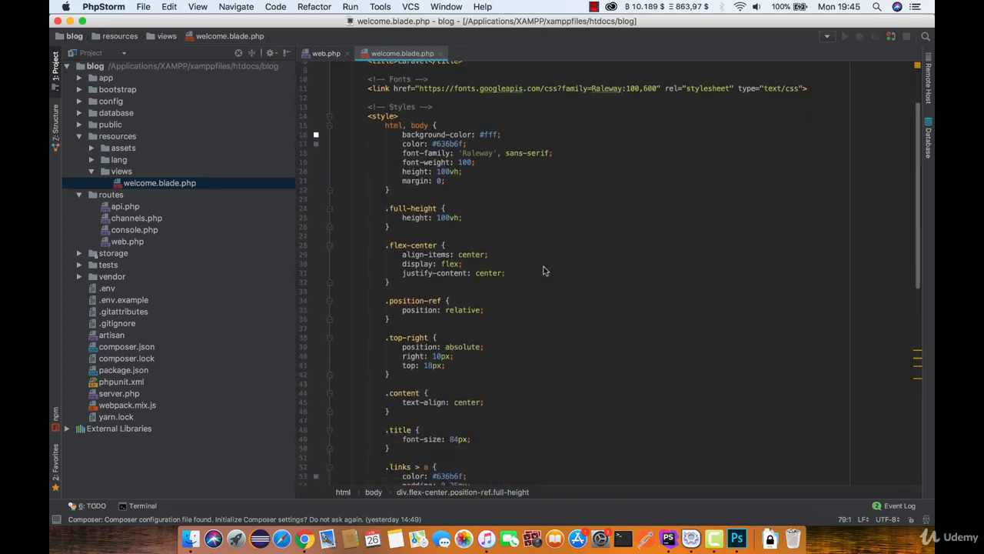
scroll(down, 3)
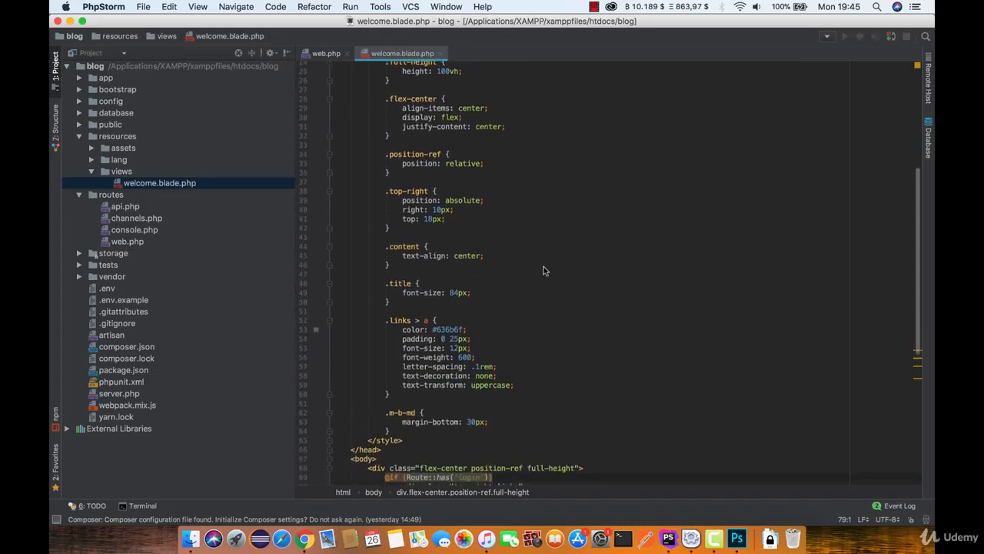
scroll(down, 3)
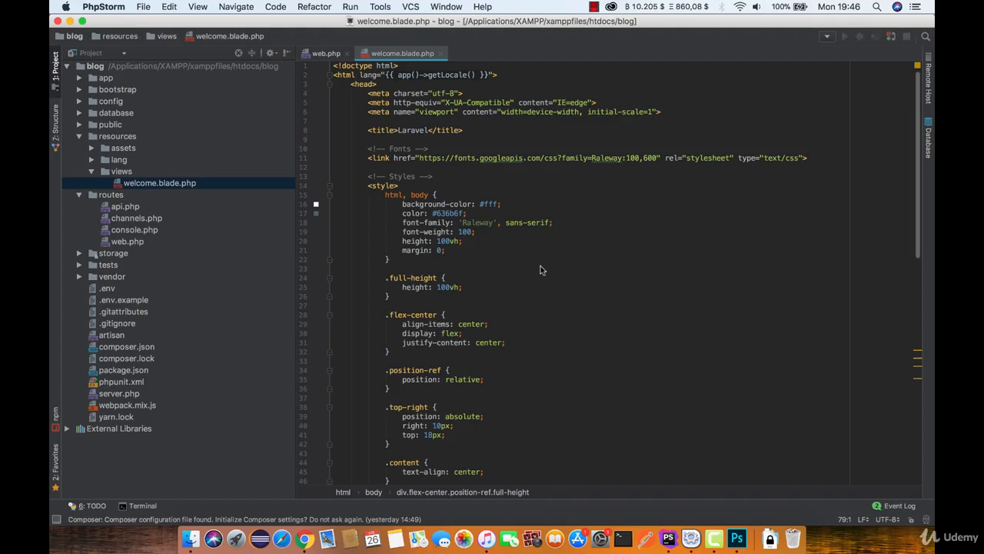
click(121, 171)
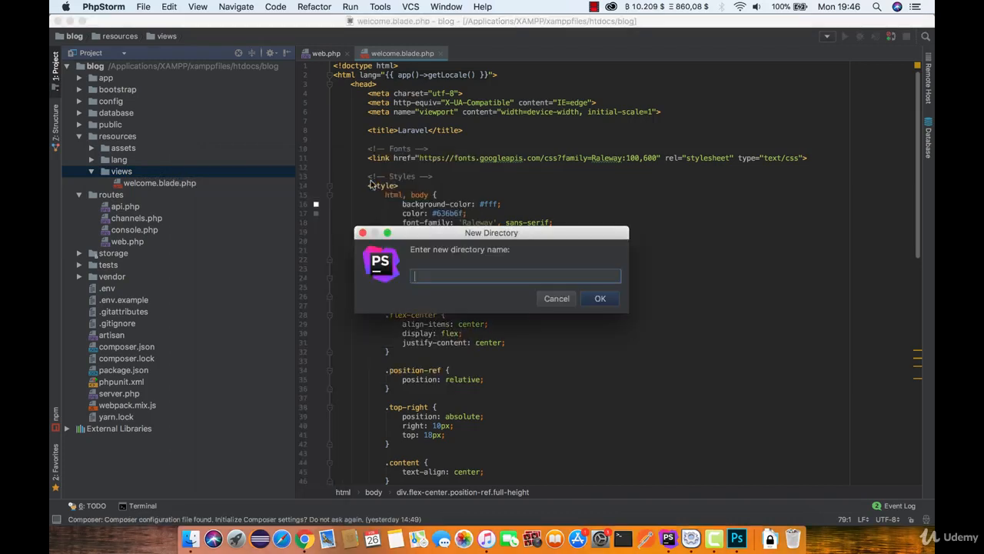
text(layouts)
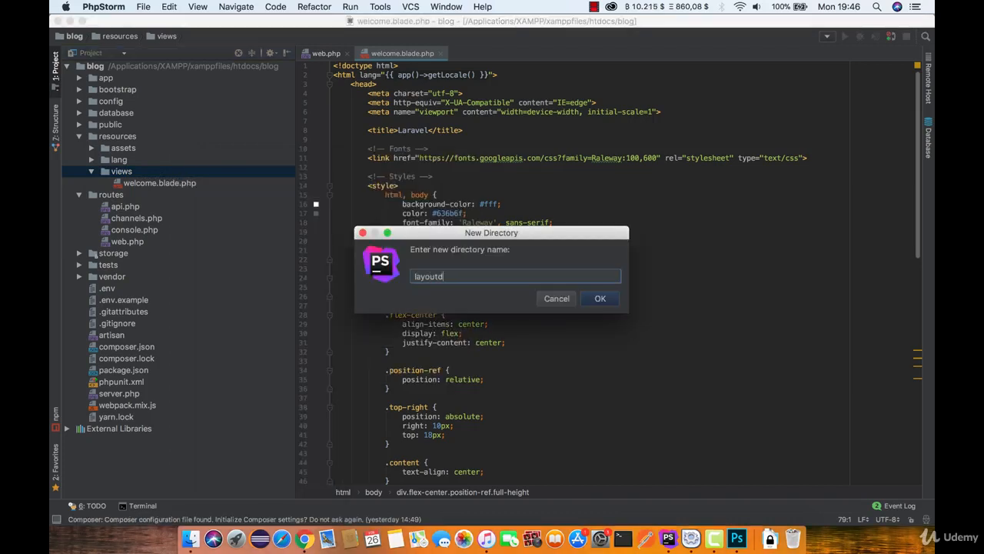
click(600, 298)
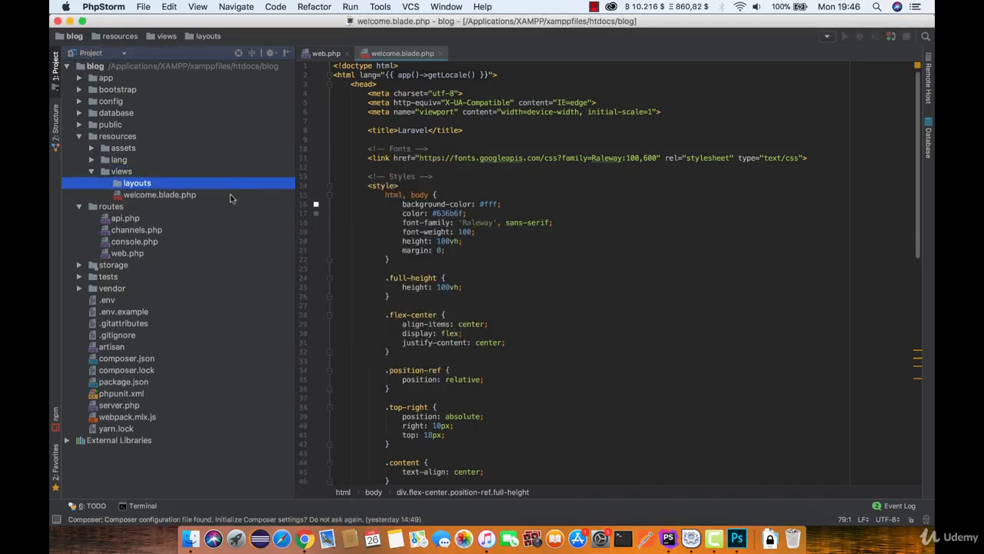
Add a new file named master.blade.php inside resources/views/layouts.
right_click(137, 182)
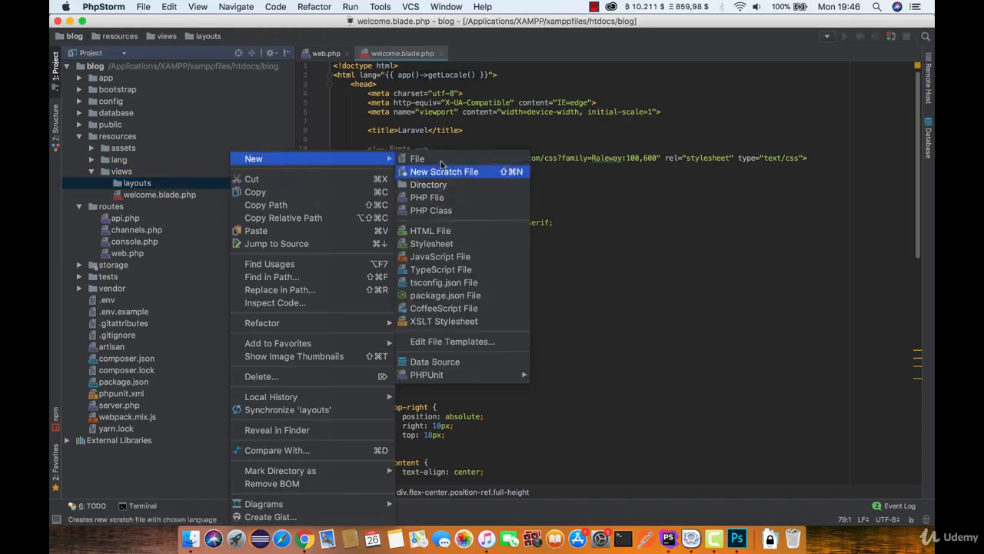
click(418, 159)
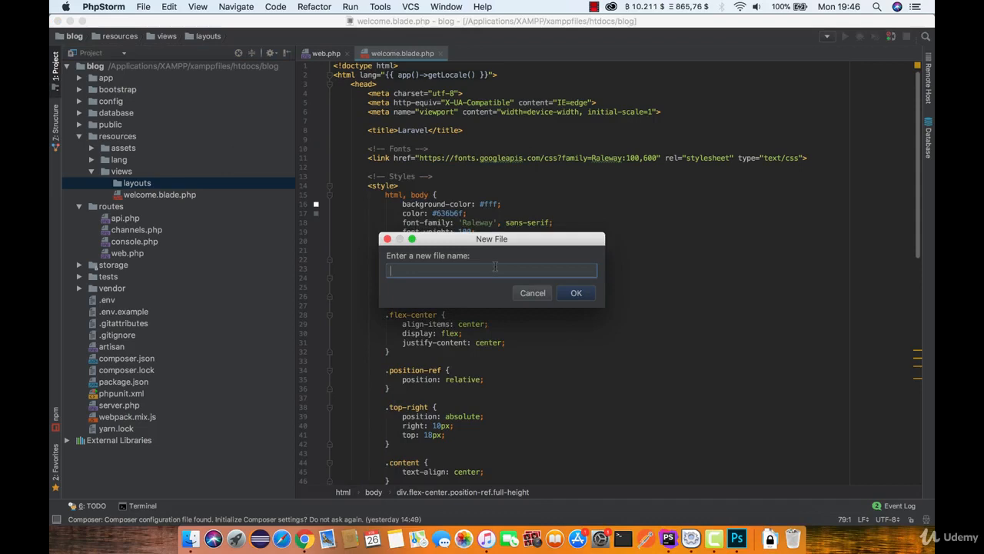
text(master.)
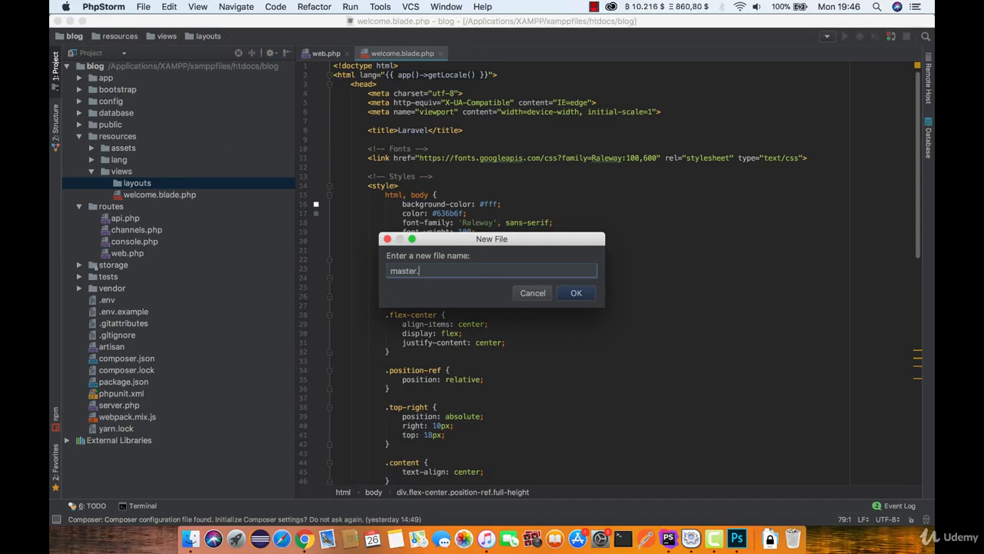
text(blade.php)
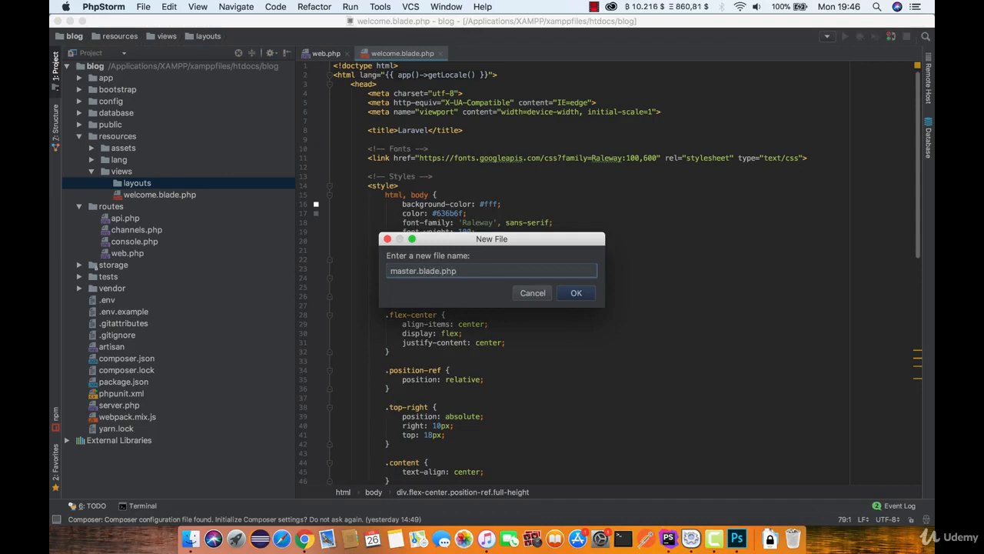
click(576, 293)
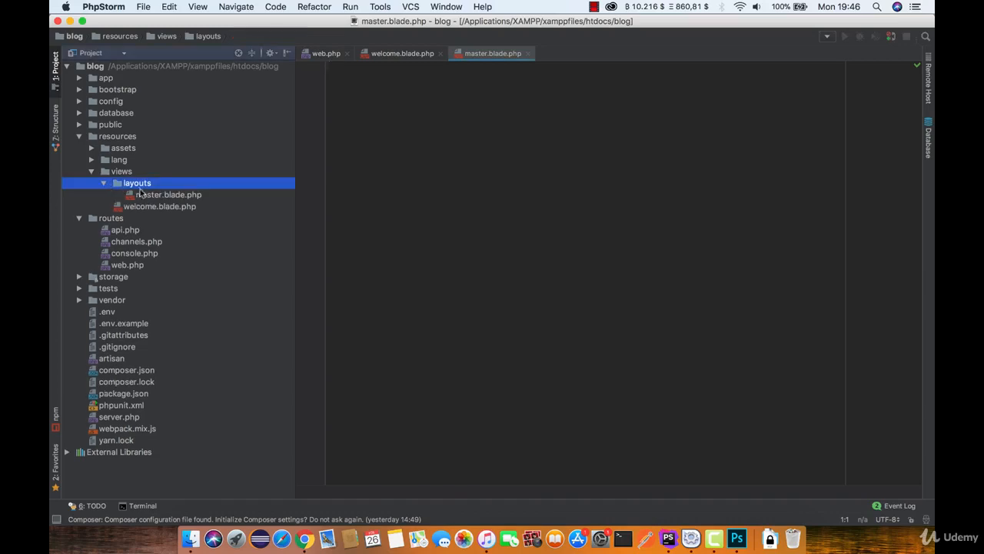
double_click(159, 206)
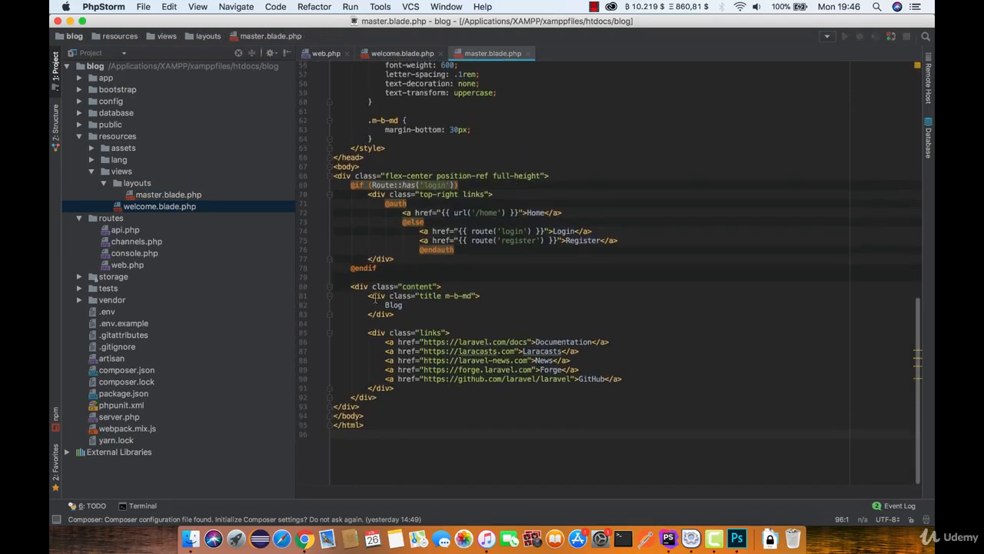
click(384, 305)
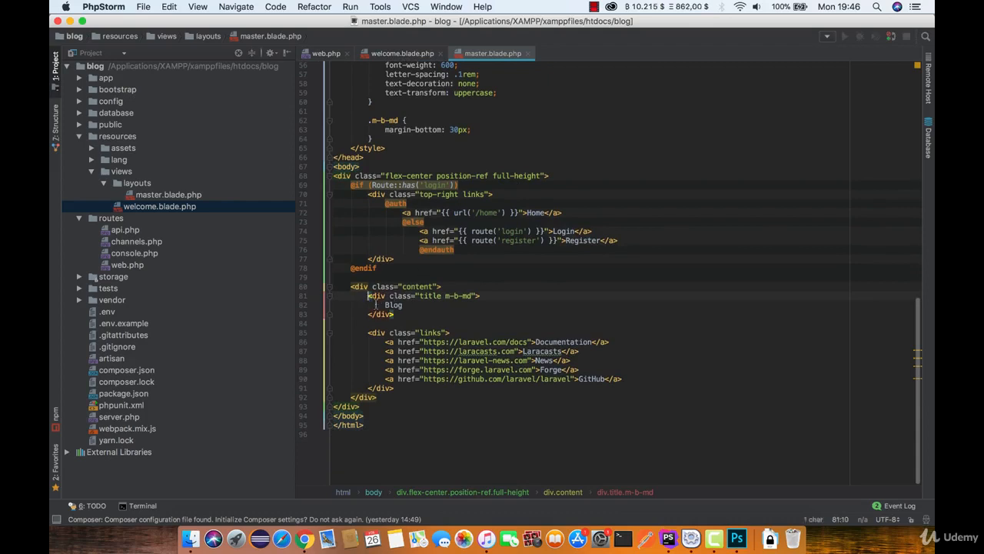
drag(367, 296, 403, 387)
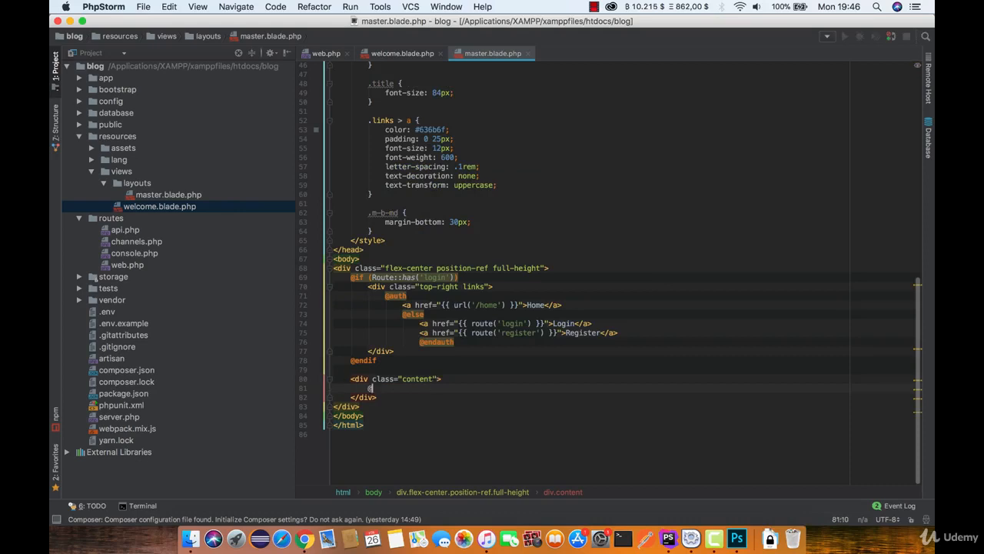
text(@yield('conte)
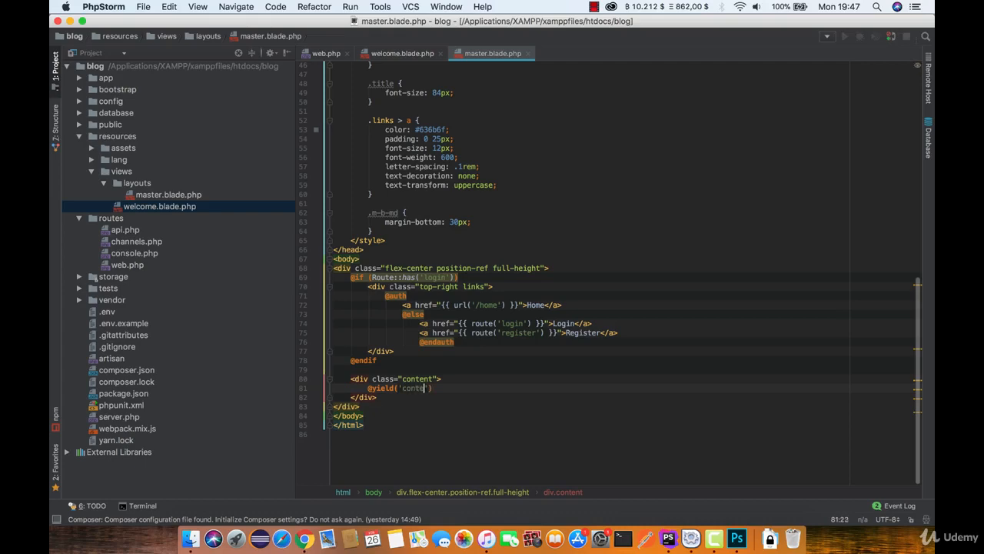
click(402, 53)
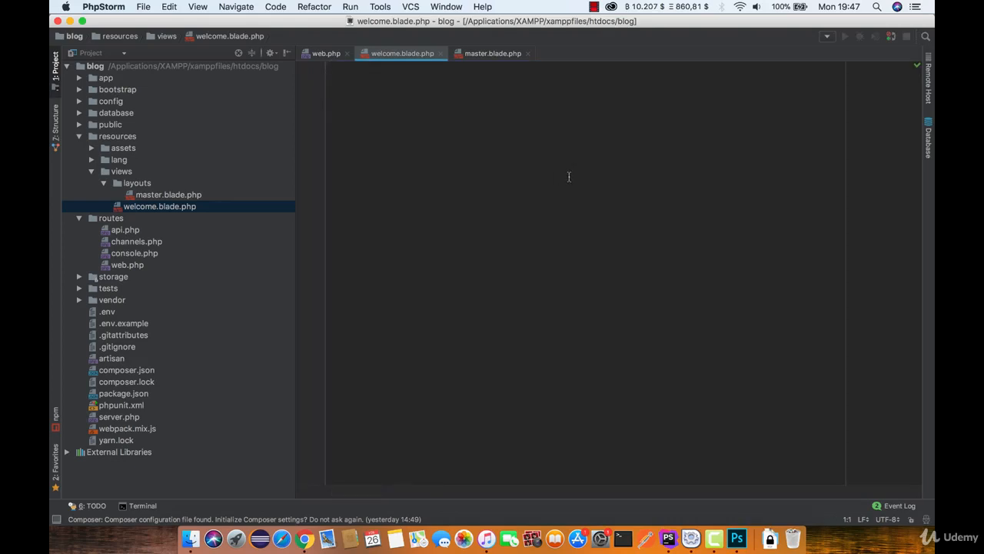
mouse_move(544, 204)
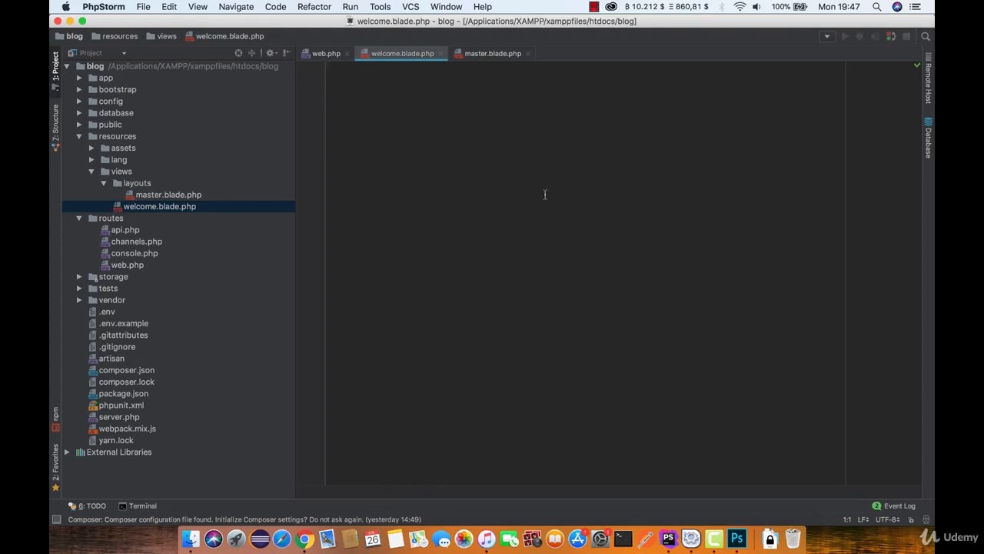
text(@extends(')
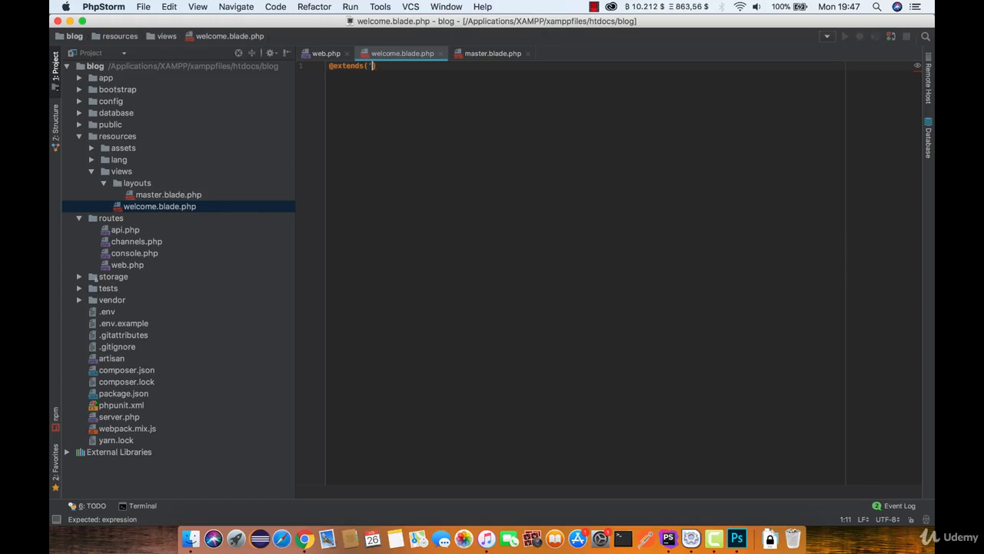
text(layouts)
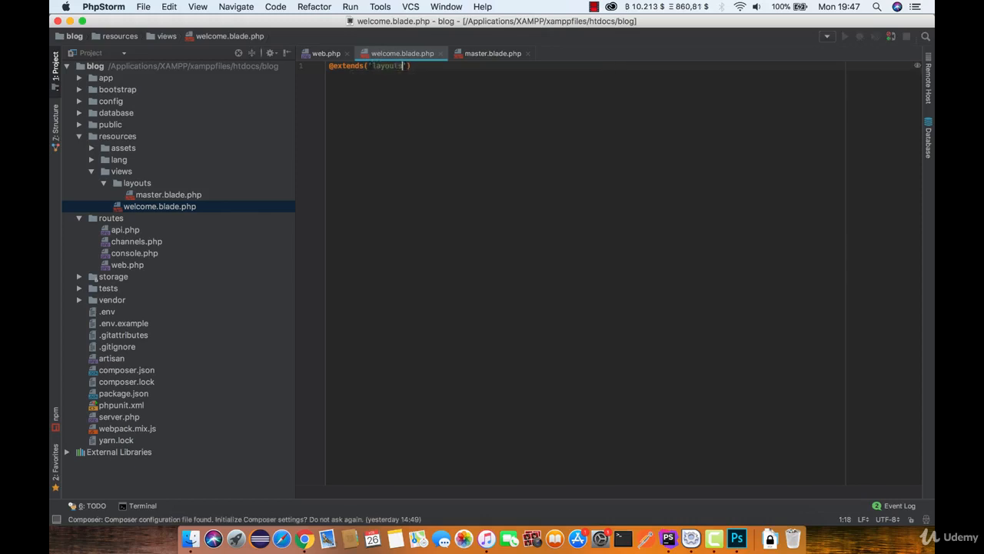
text(s.master)
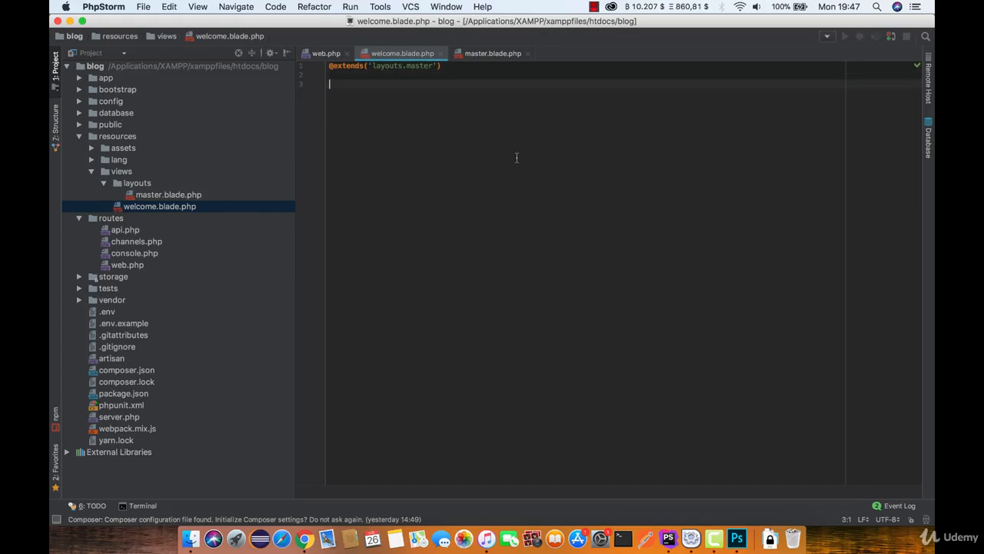
double_click(387, 65)
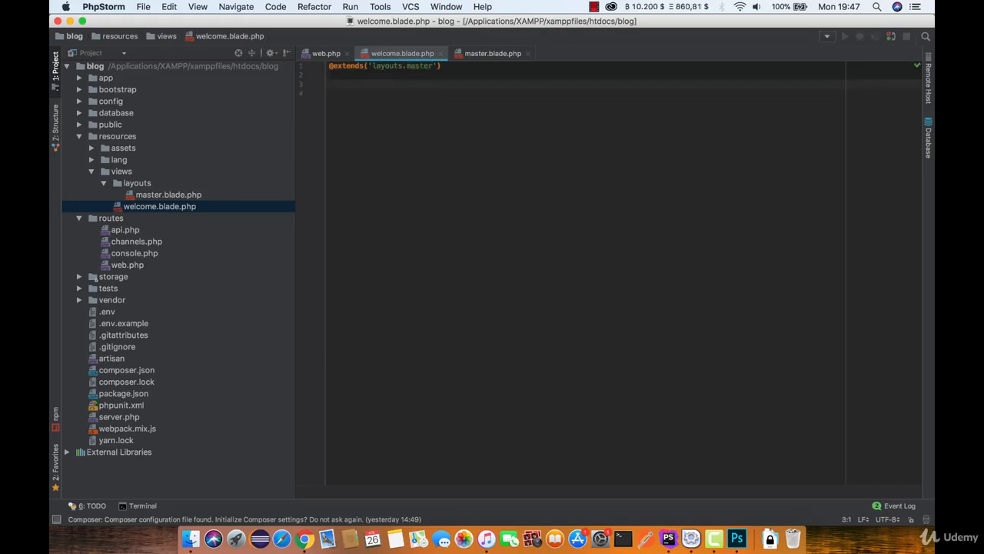
text(@)
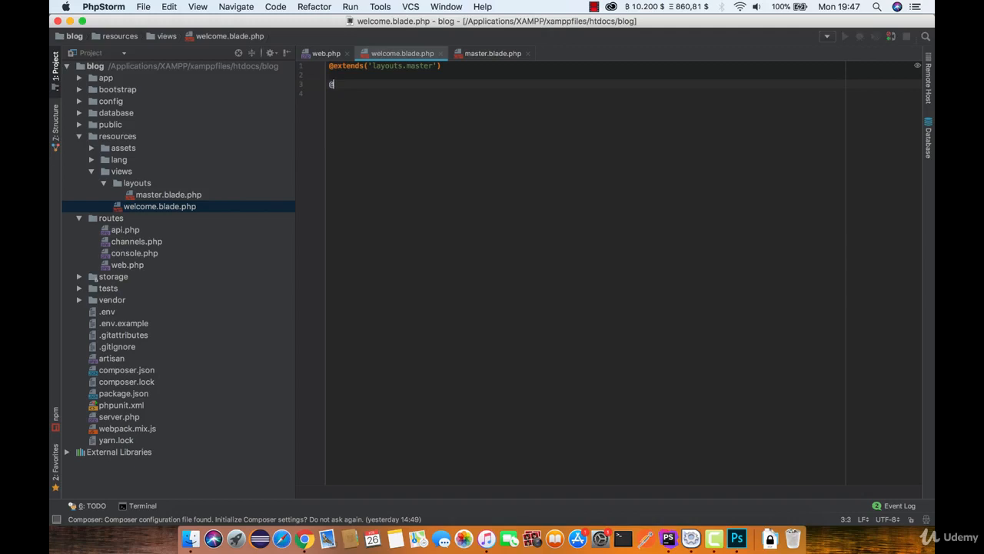
text(section(')
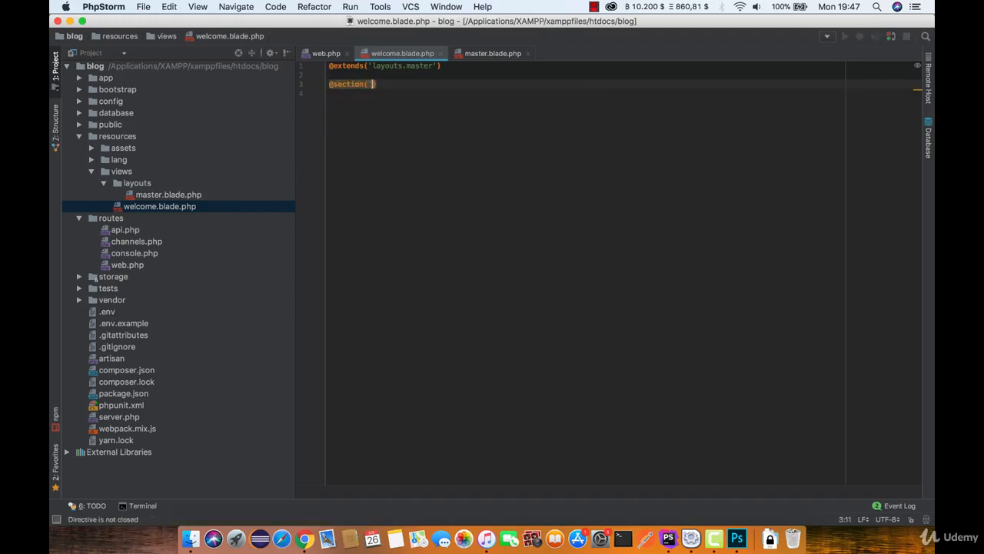
click(493, 53)
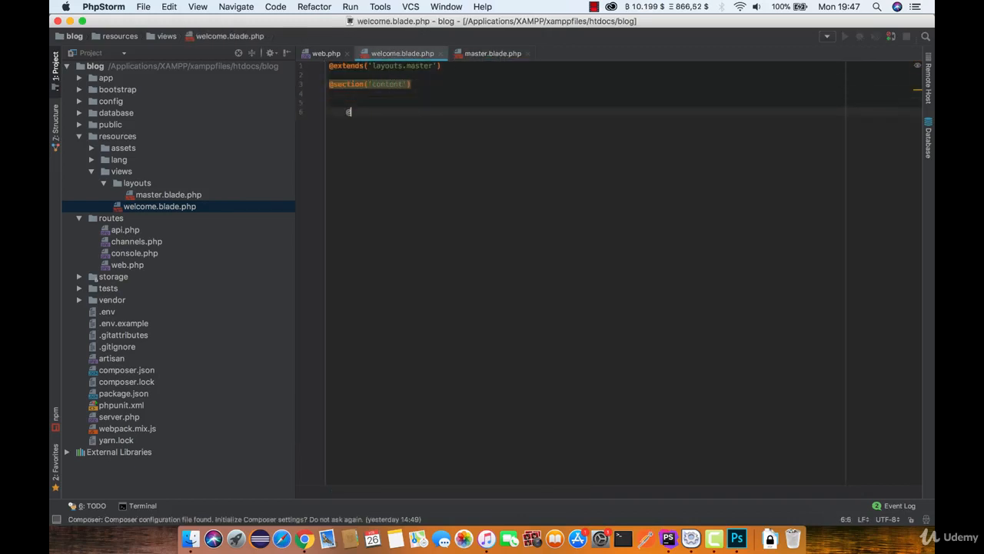
text(@end)
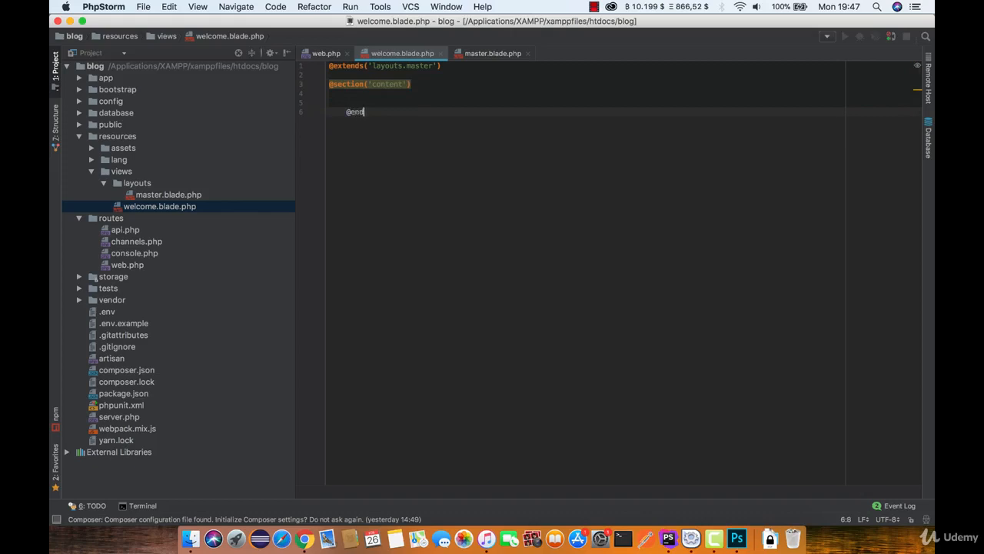
text(section)
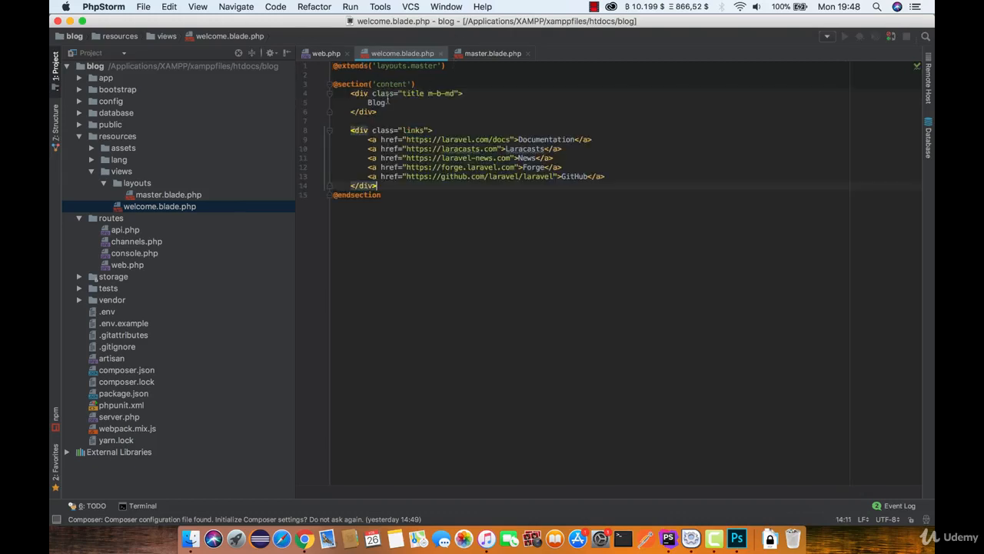
mouse_move(367, 424)
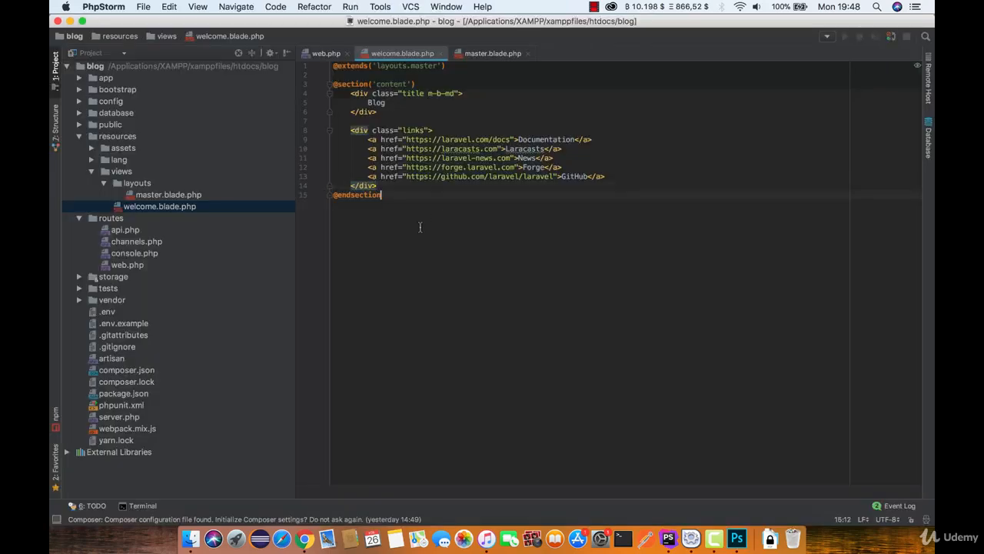
click(493, 53)
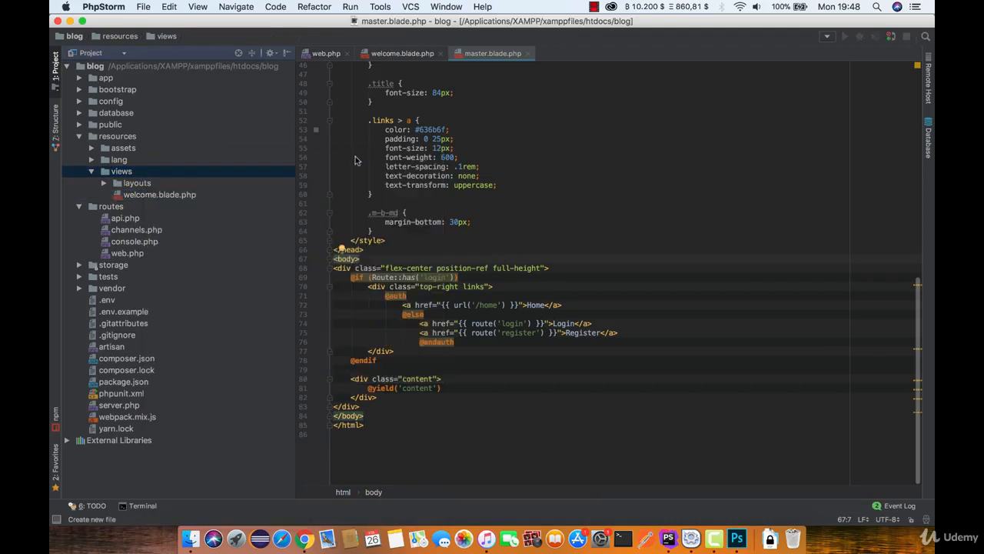
Name the new view file about.blade.php in resources/views.
text(abou)
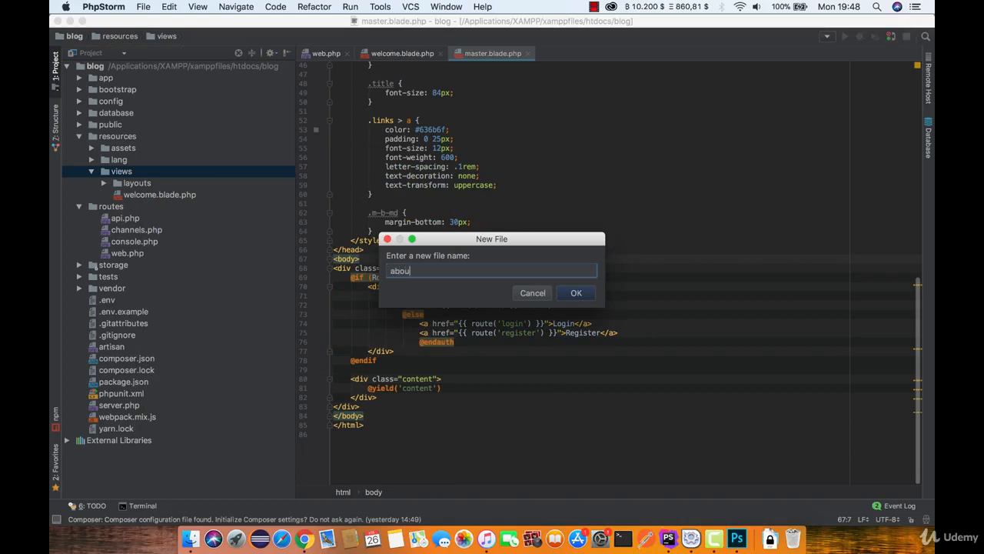
text(t.blade.php)
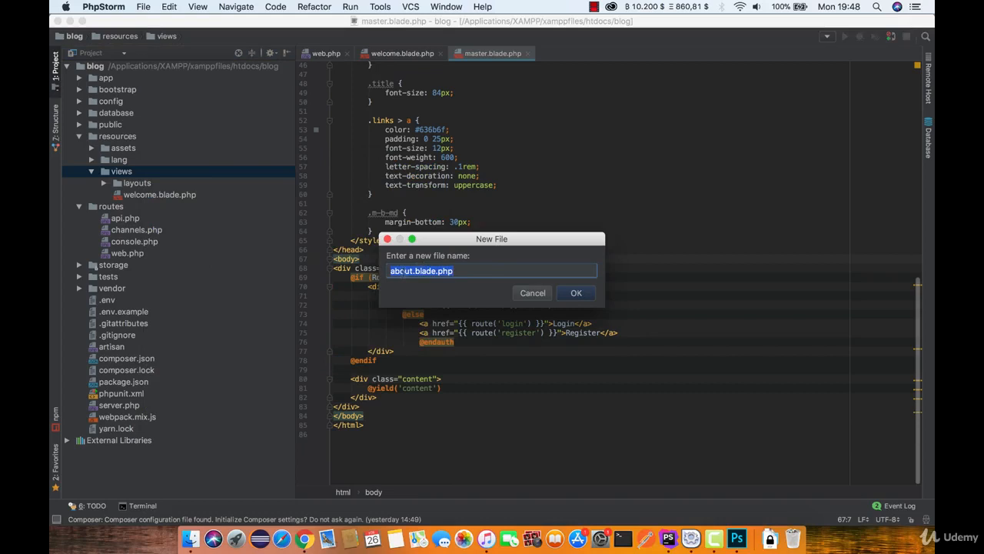
click(576, 292)
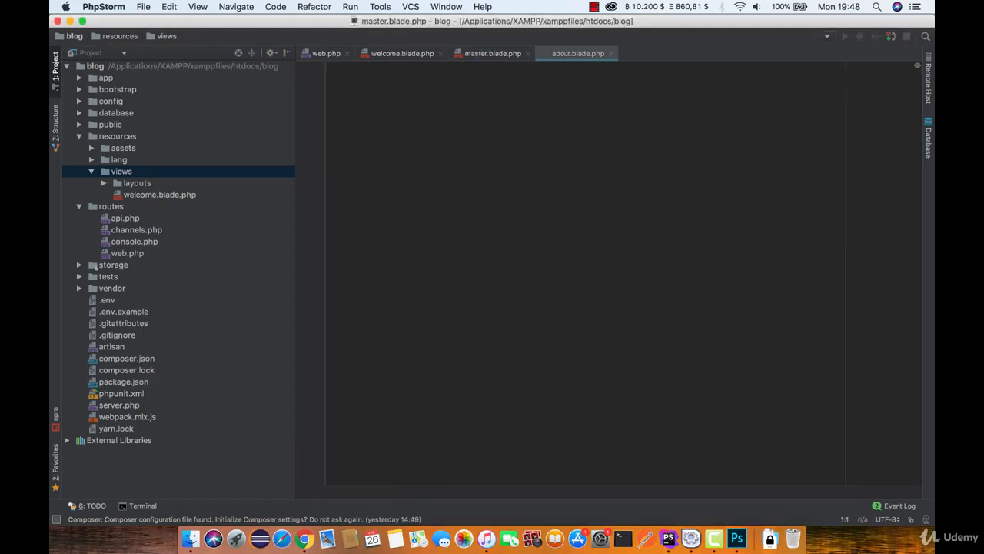
click(402, 53)
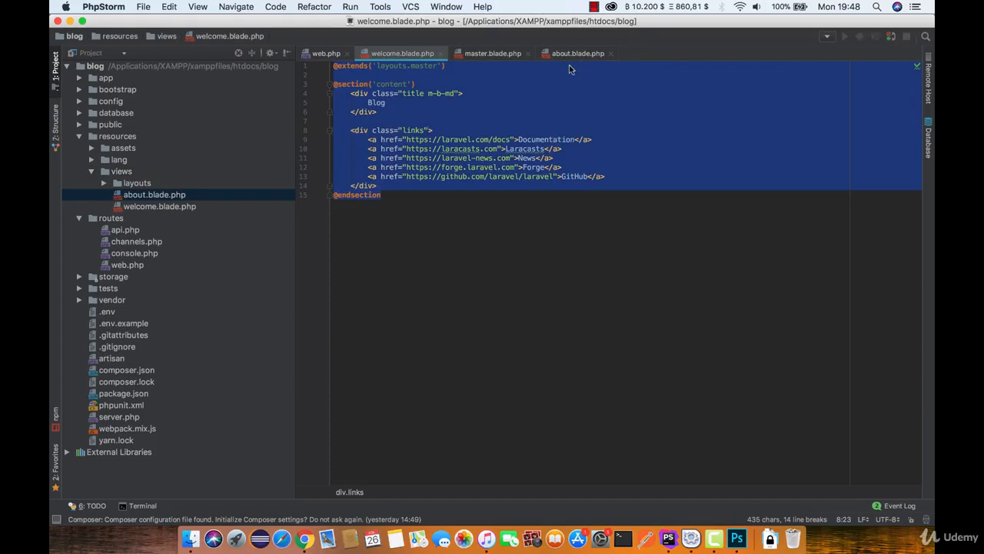
Paste the welcome view's code into about.blade.php and retitle it About.
click(578, 53)
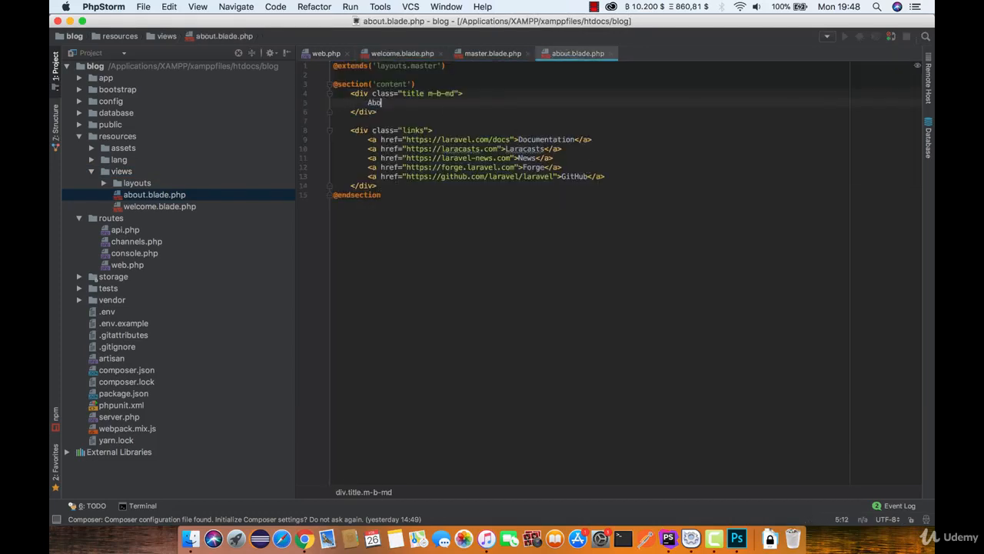
text(ut)
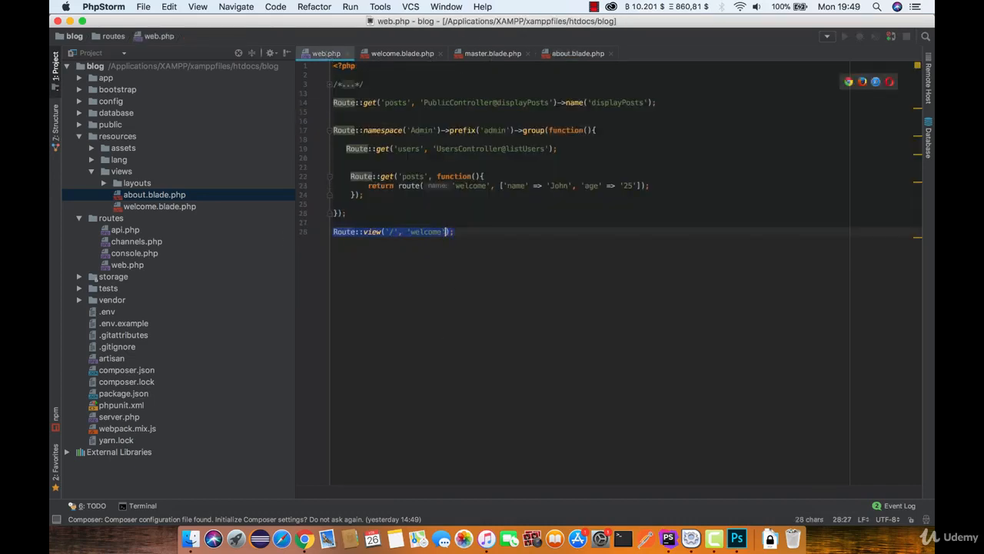
Add Route::view('/about', 'about'); below the welcome route in web.php.
text(Route::view('/', 'welcome');)
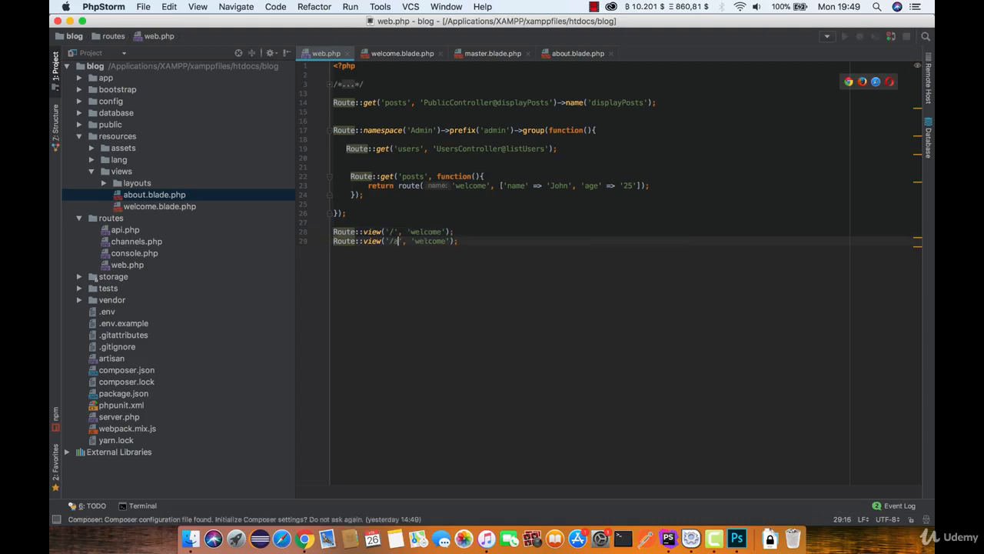
text(about)
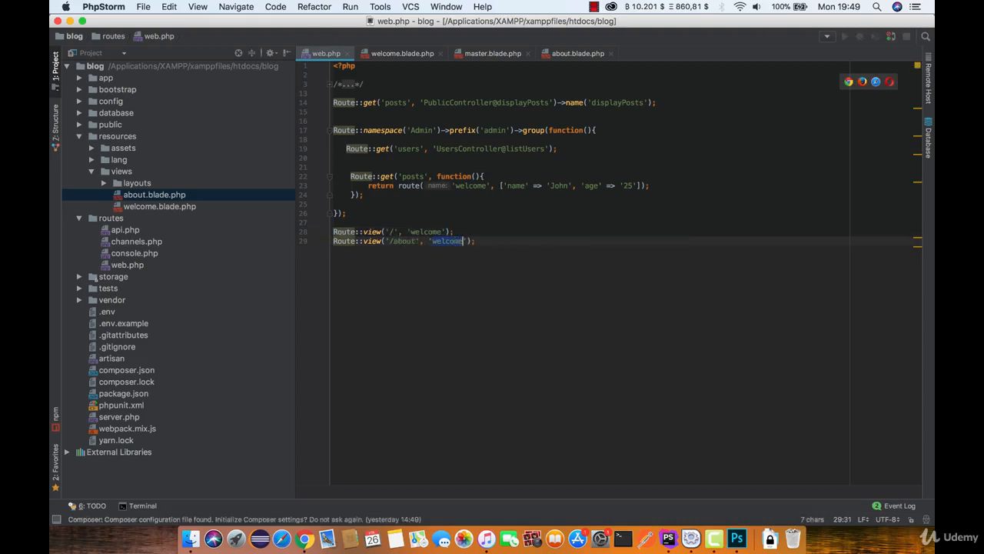
text(about)
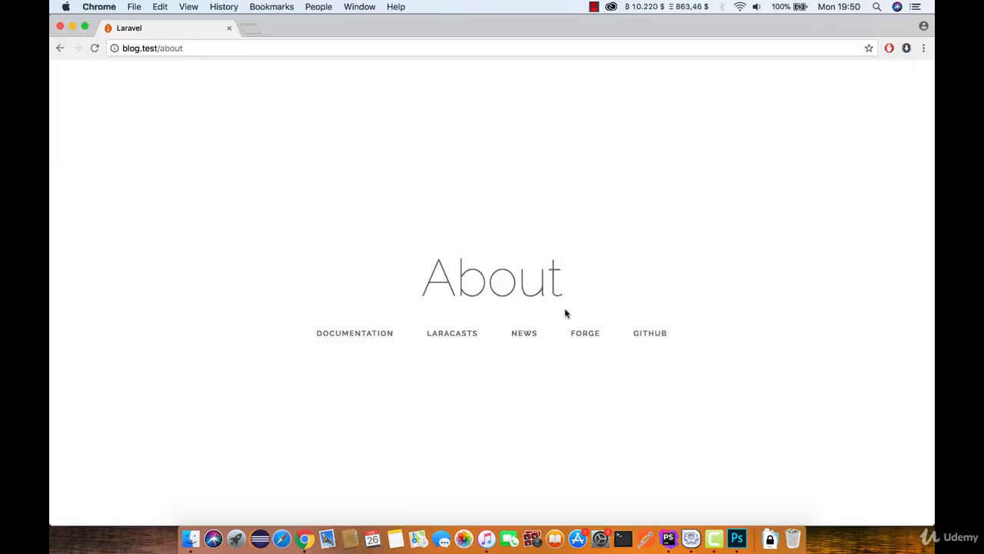
Check blog.test/about in Chrome, then return to about.blade.php in PhpStorm.
click(237, 537)
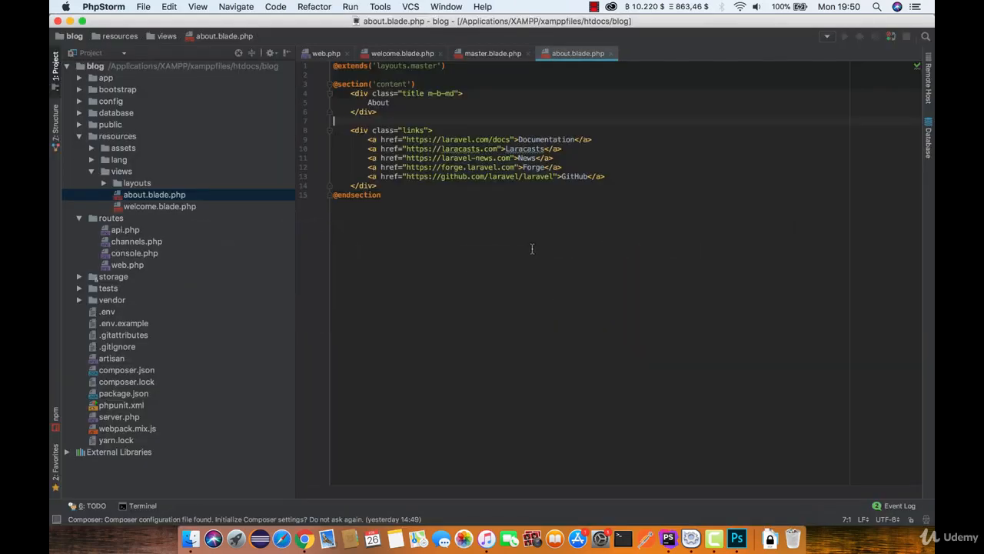
mouse_move(538, 252)
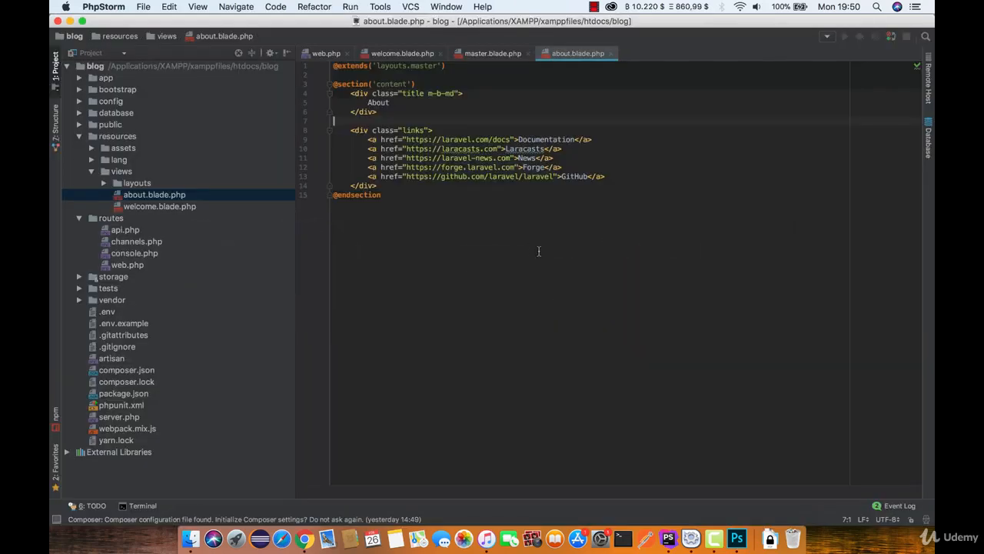